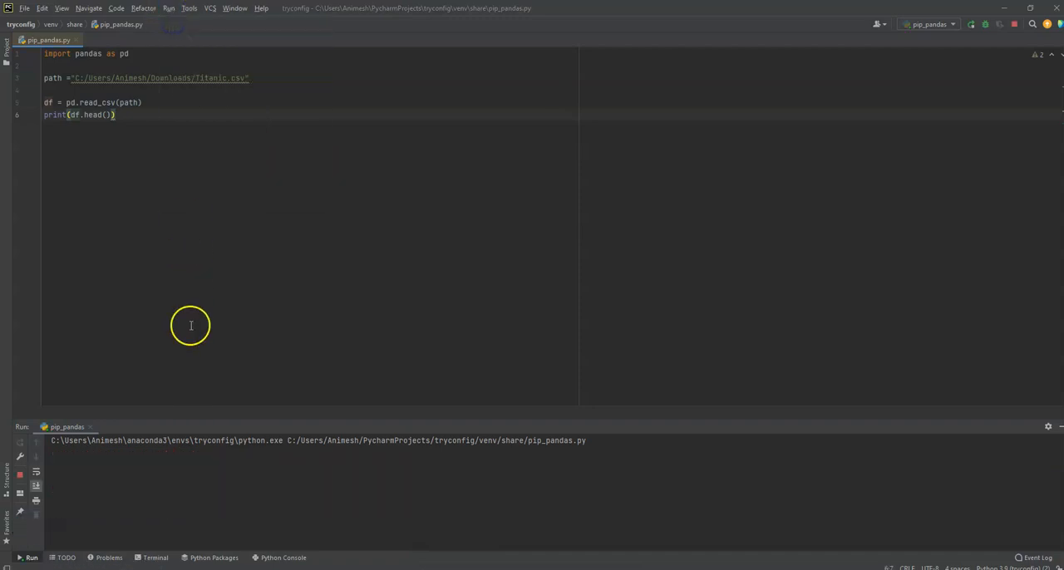
# - Run pip_pandas.py and observe ModuleNotFoundError: No module named 'pandas'
pyautogui.click(971, 23)
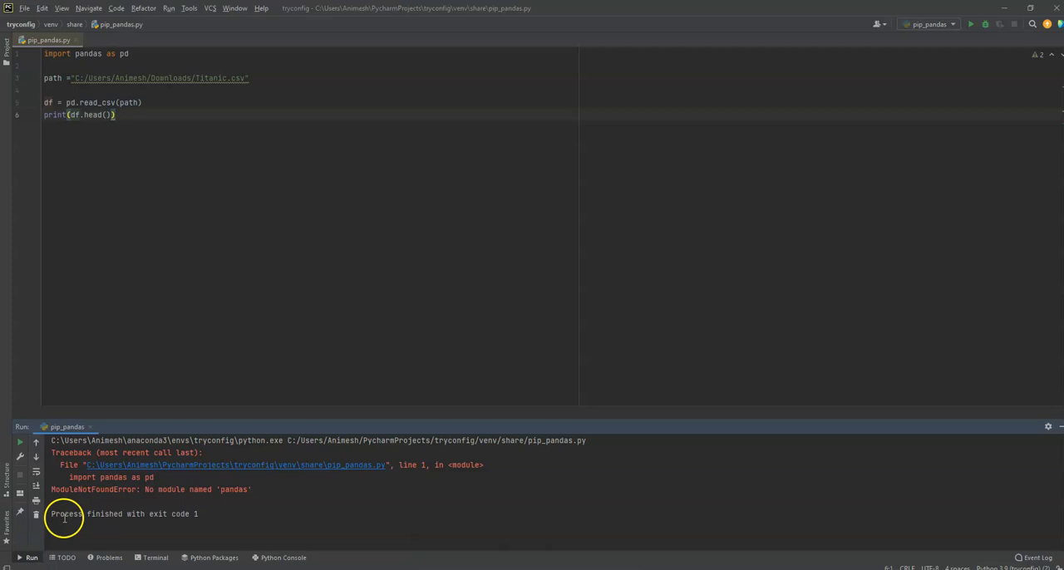
# - Install pandas with 'pip3 install pandas' in the project terminal, yielding pandas 2.0.2
pyautogui.click(155, 557)
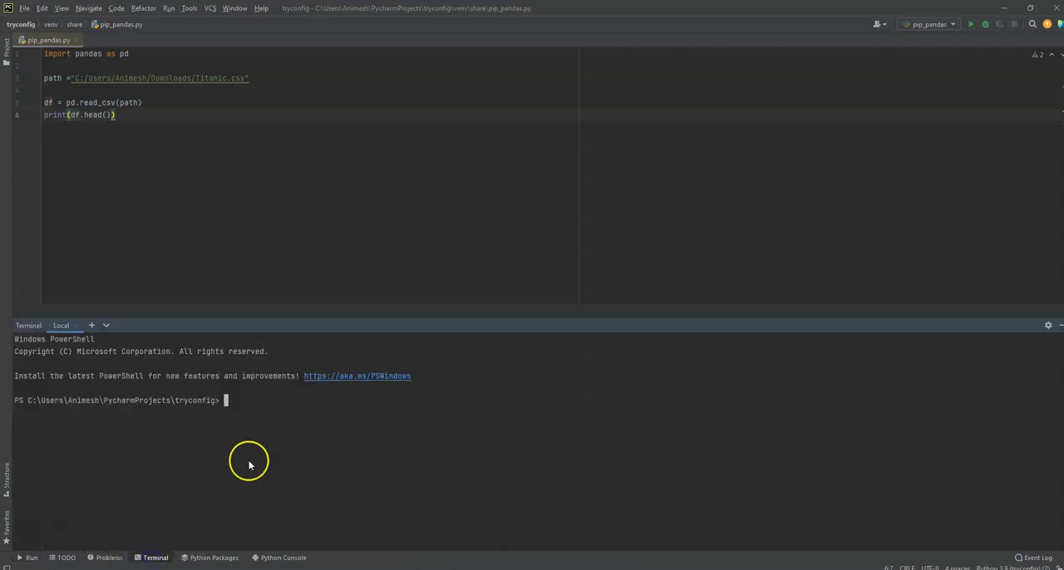
pyautogui.write('pip')
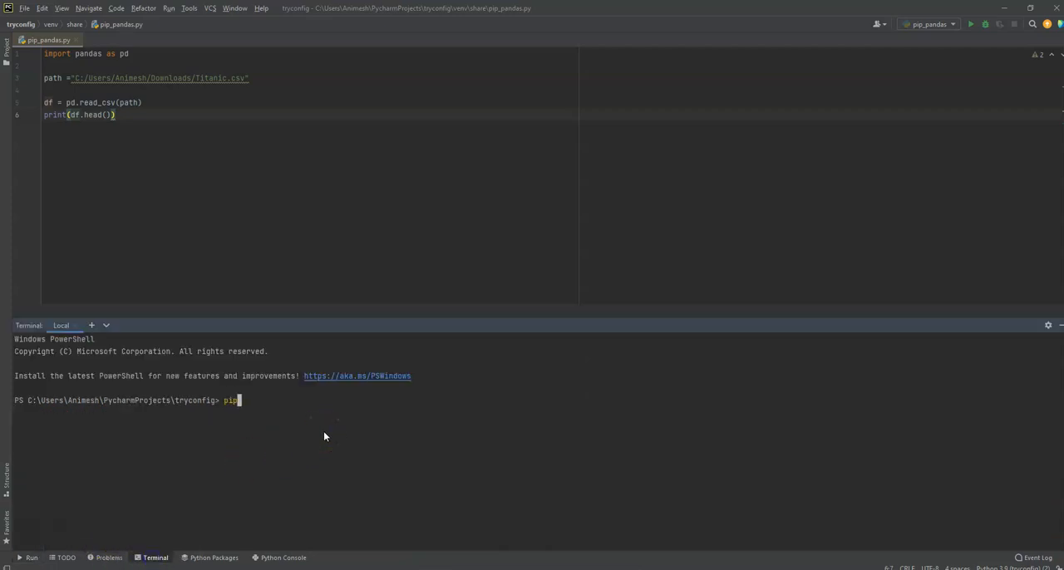
pyautogui.write('ins')
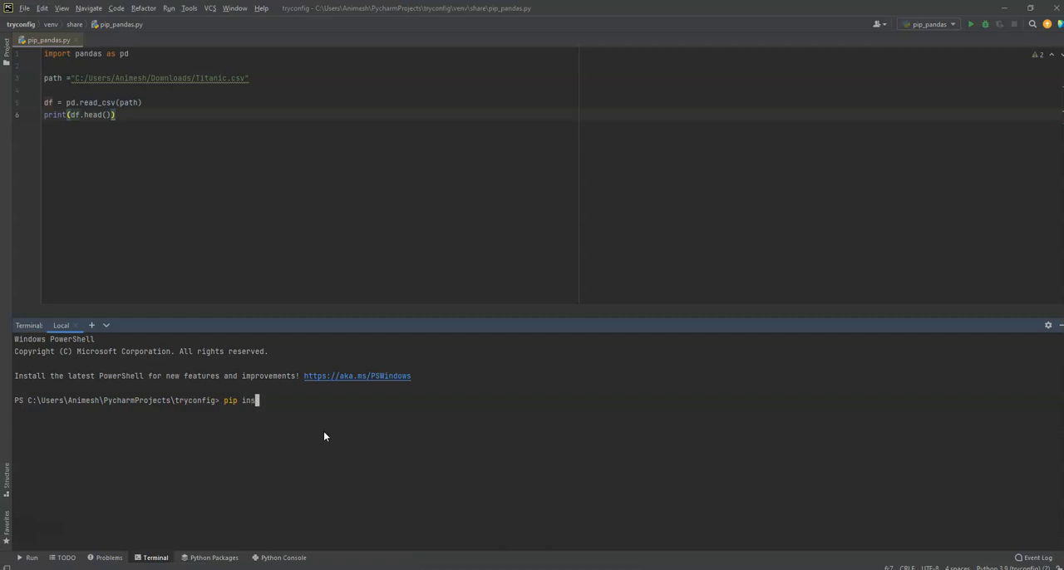
pyautogui.write('tall')
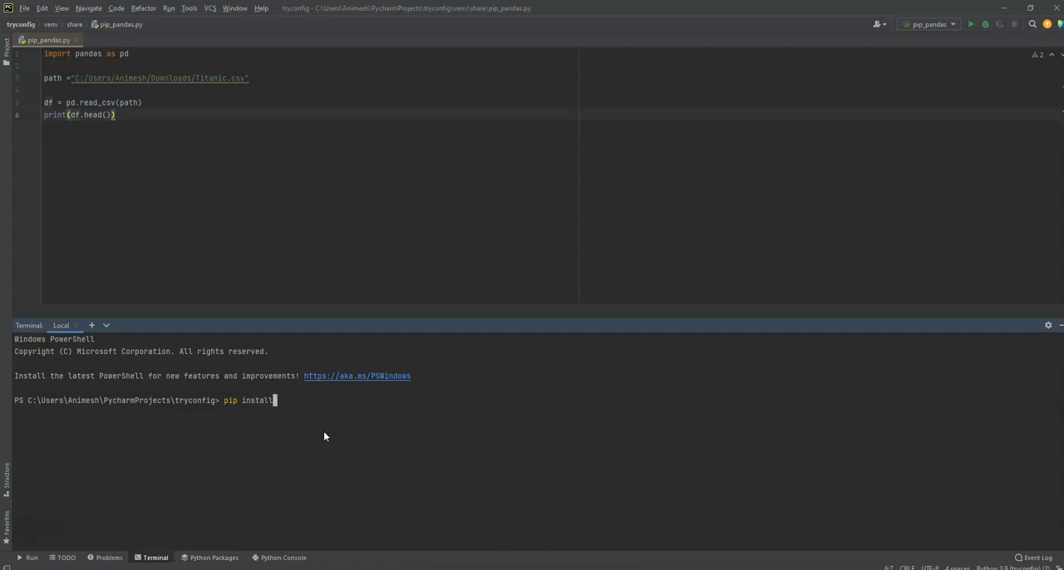
pyautogui.write('pandas')
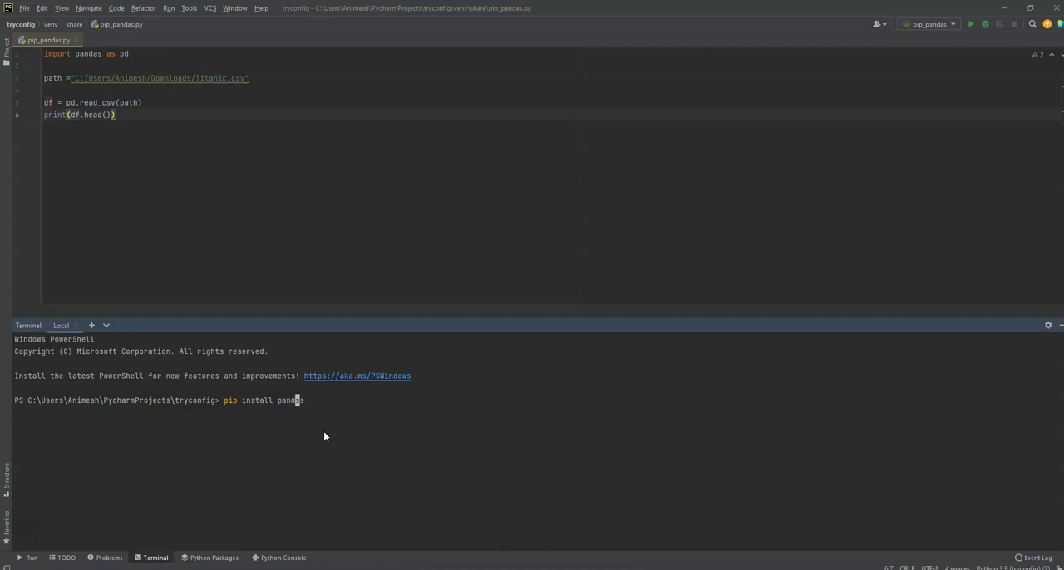
pyautogui.click(239, 400)
pyautogui.write('3')
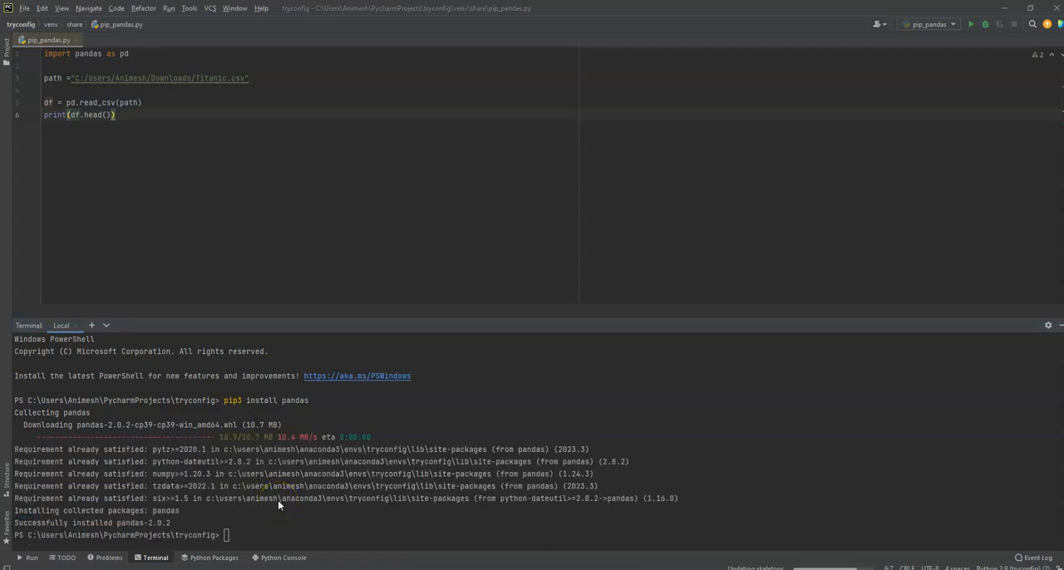
pyautogui.moveTo(223, 519)
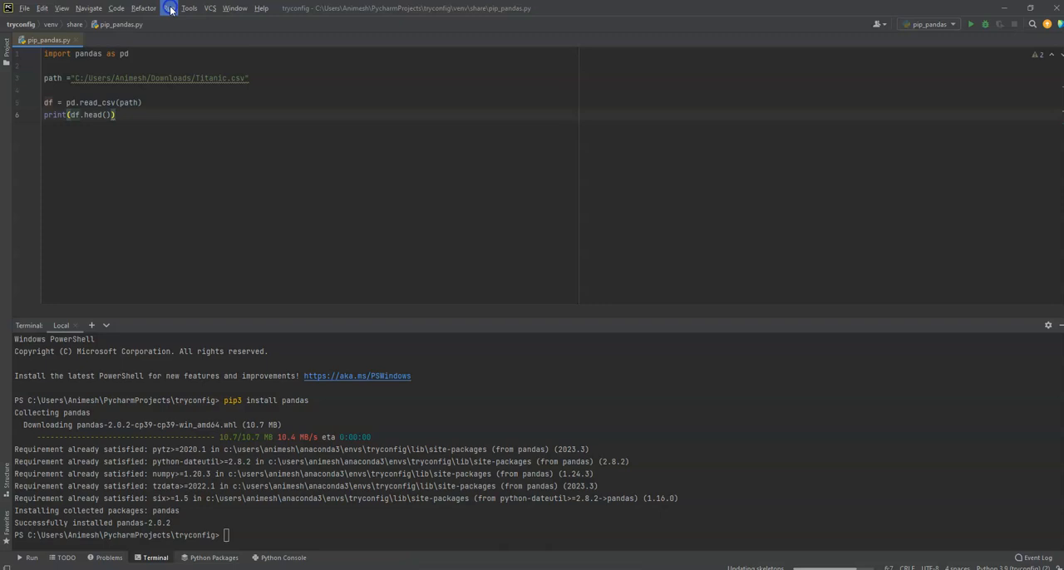
# - Rerun the pip_pandas script from the Run menu
pyautogui.click(970, 23)
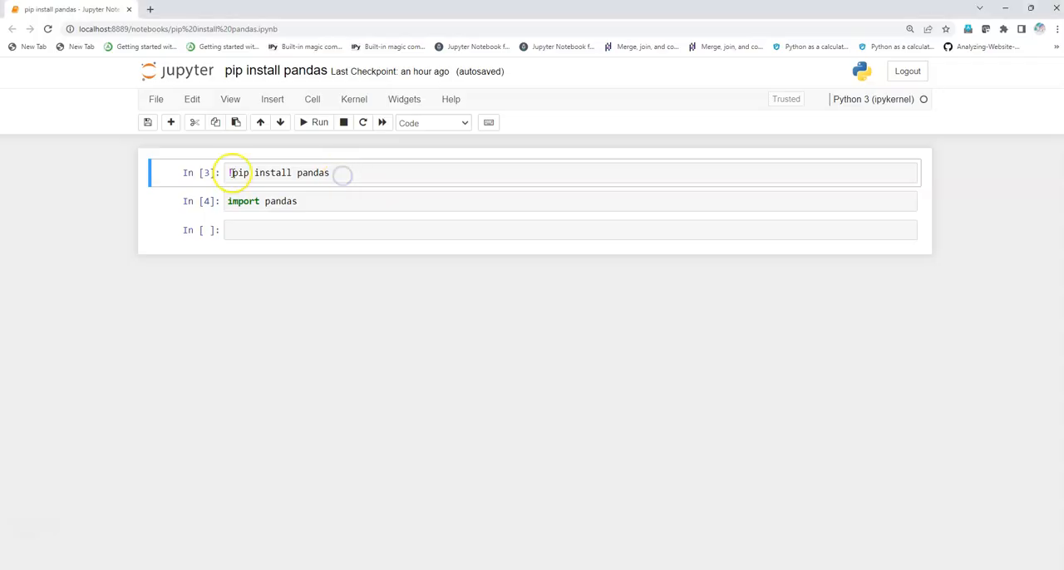
# - Change the first cell to '!pip install pandas' and run it
pyautogui.click(258, 172)
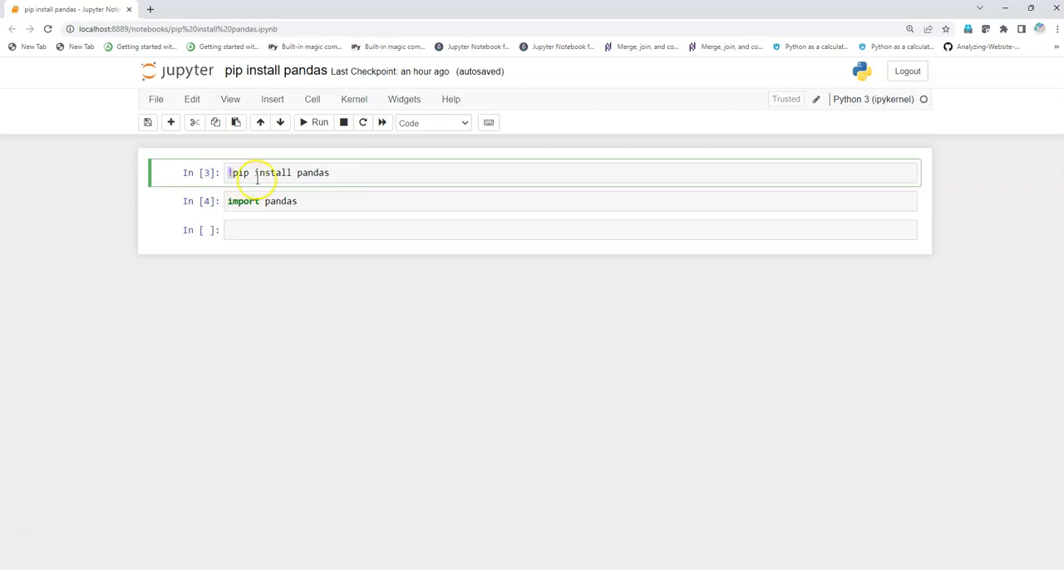
pyautogui.click(314, 122)
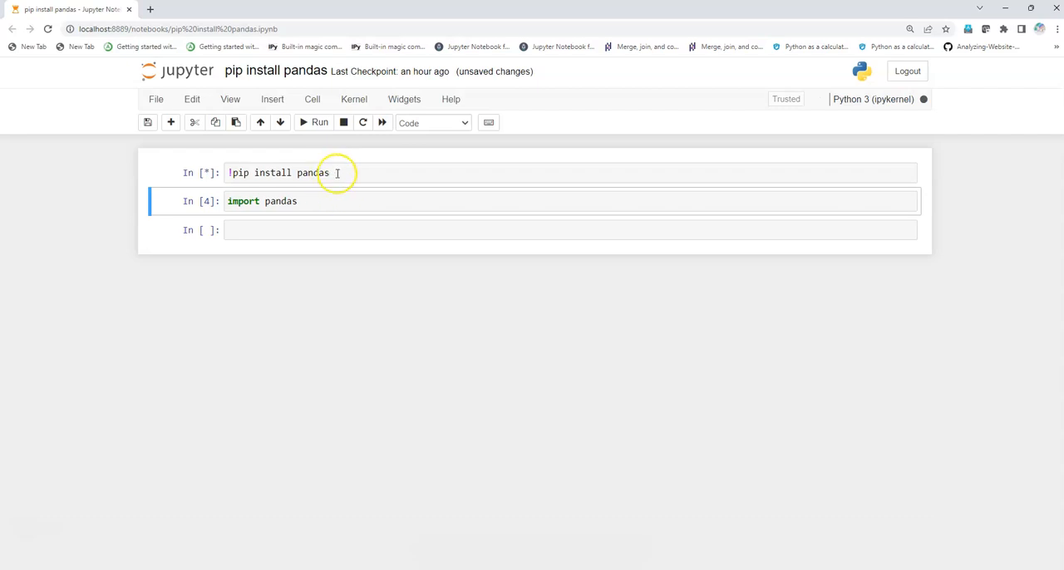
pyautogui.moveTo(90, 528)
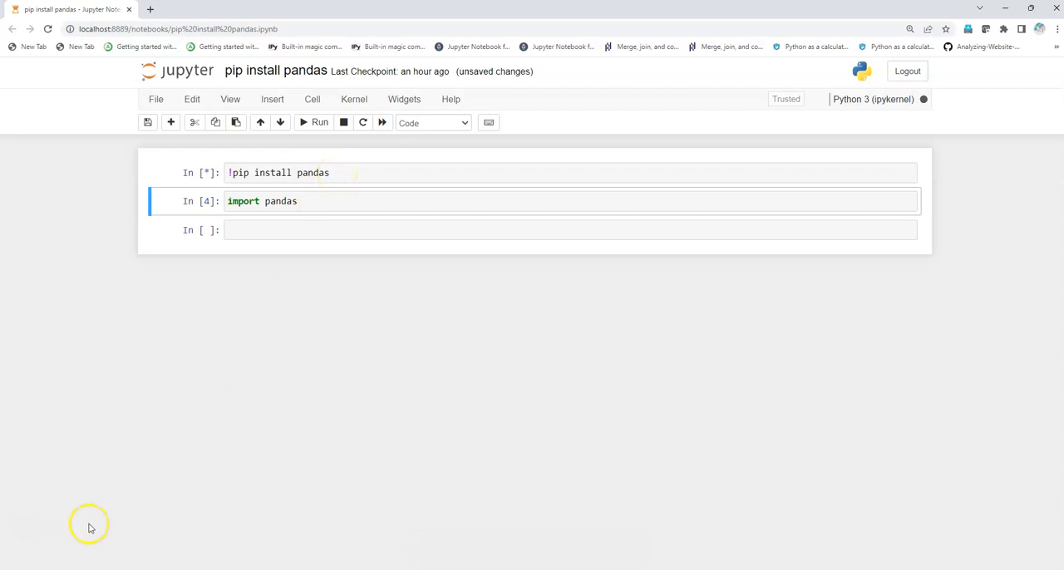
# - Confirm pip reports pandas already satisfied, then run the import pandas cell error-free
pyautogui.click(319, 122)
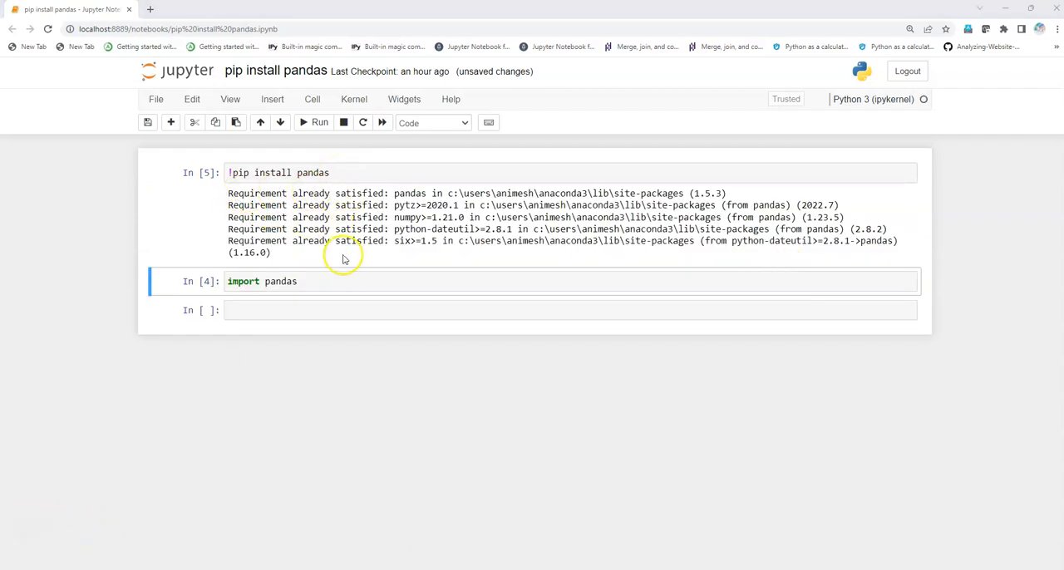
pyautogui.click(319, 122)
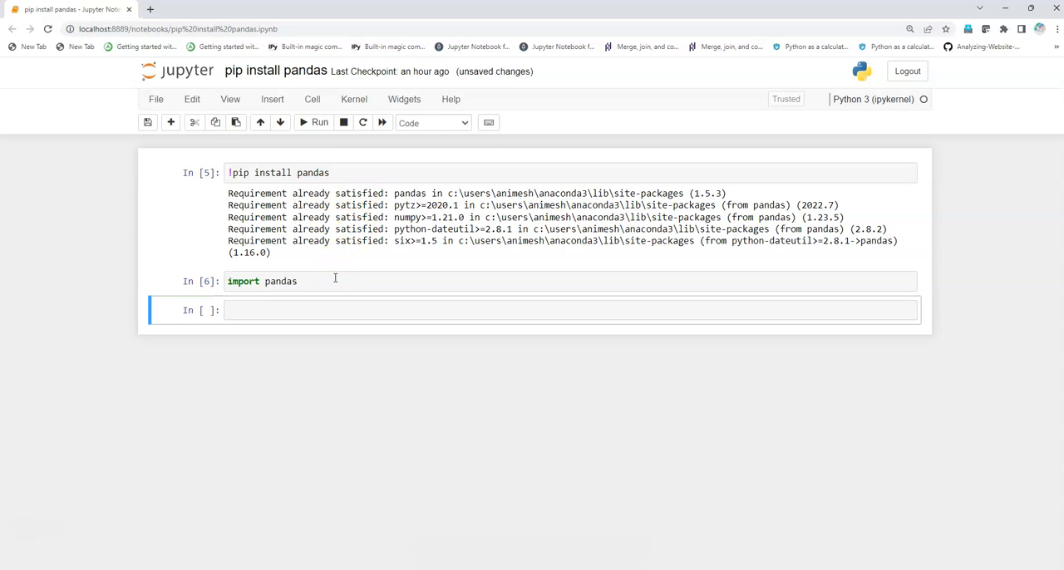
pyautogui.click(329, 281)
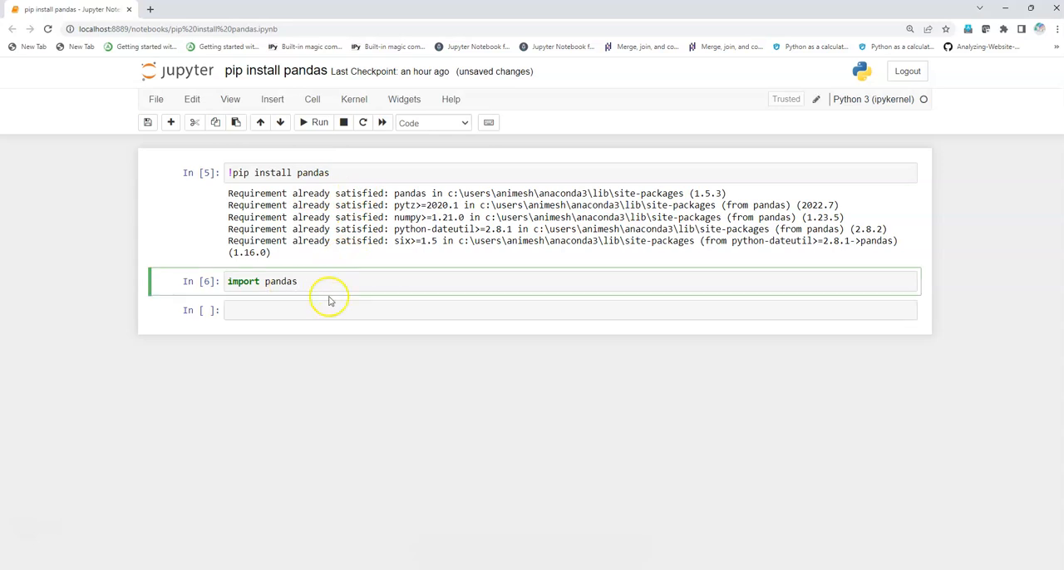
pyautogui.moveTo(302, 323)
pyautogui.write('3')
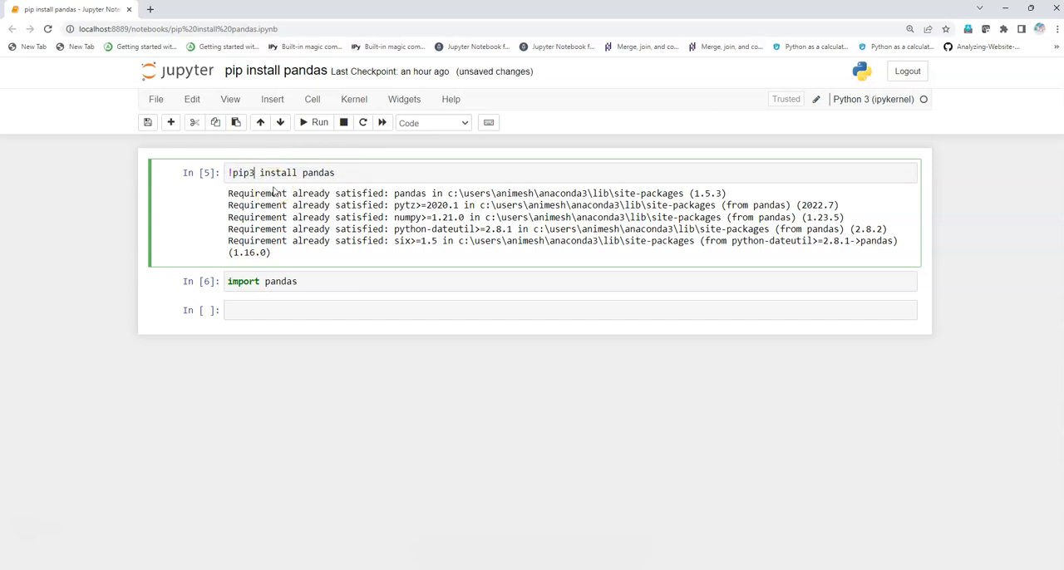
pyautogui.moveTo(199, 389)
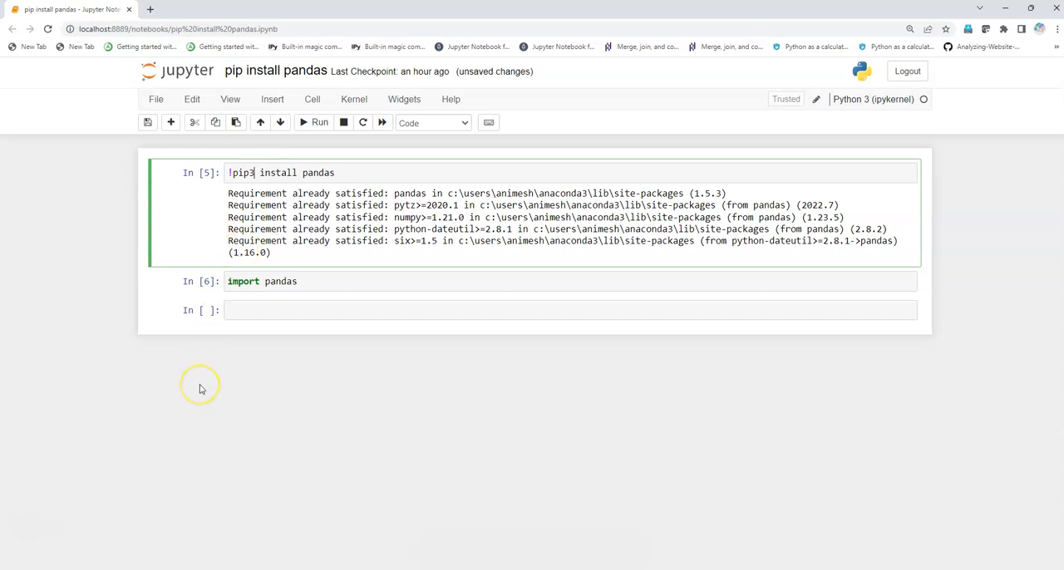